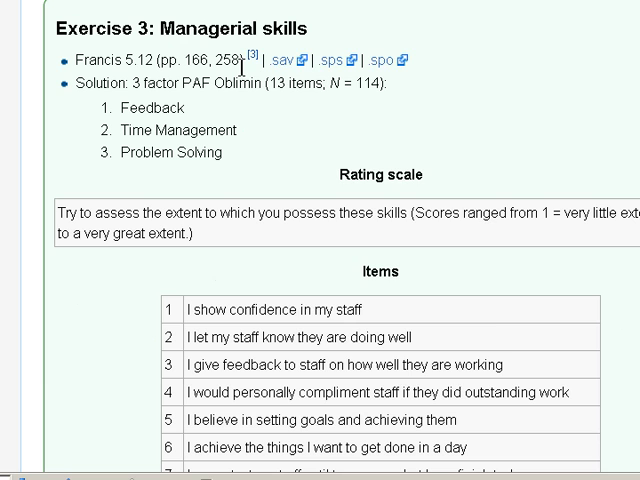
- Save the manage.sav data file from the wiki link to the Desktop via Save Link As
{"action": "right_click", "coordinate": [276, 60]}
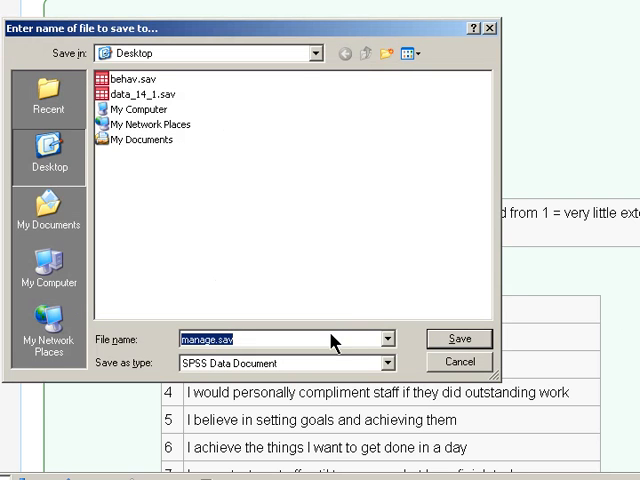
{"action": "left_click", "coordinate": [460, 338]}
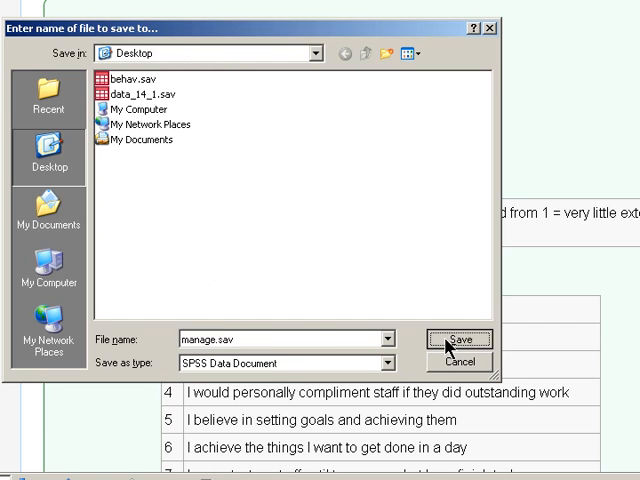
{"action": "left_click", "coordinate": [456, 338]}
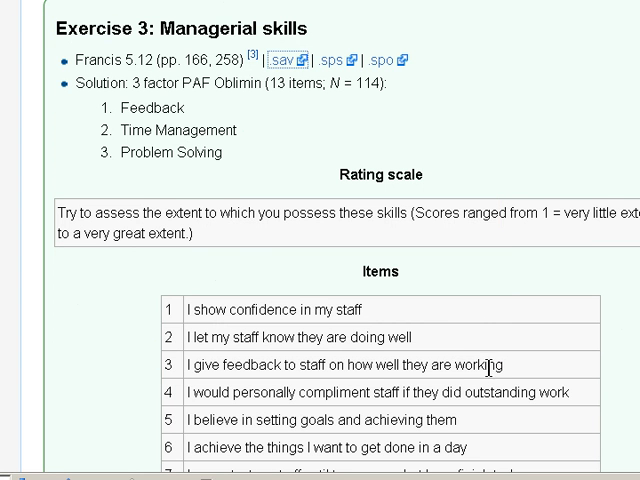
{"action": "mouse_move", "coordinate": [488, 368]}
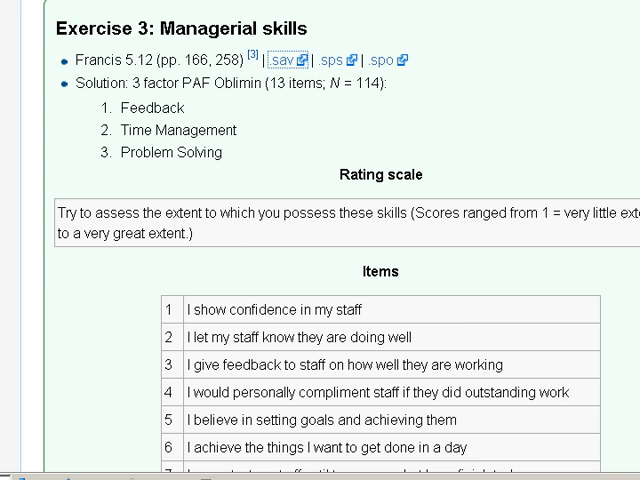
- Open manage.sav through File > Open > Data and maximize its Data Editor window
{"action": "left_click", "coordinate": [272, 60]}
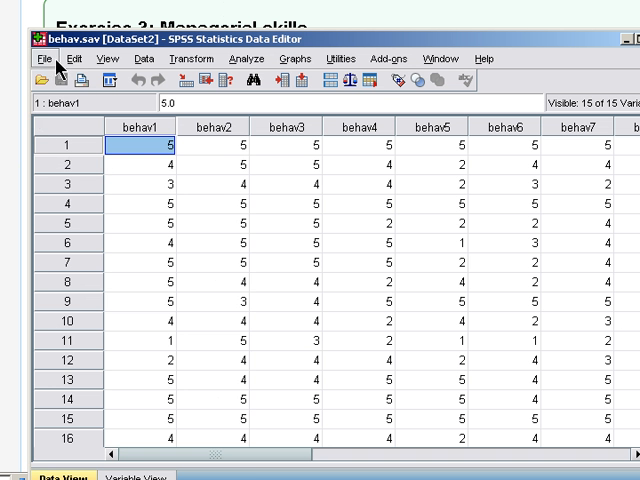
{"action": "left_click", "coordinate": [44, 58]}
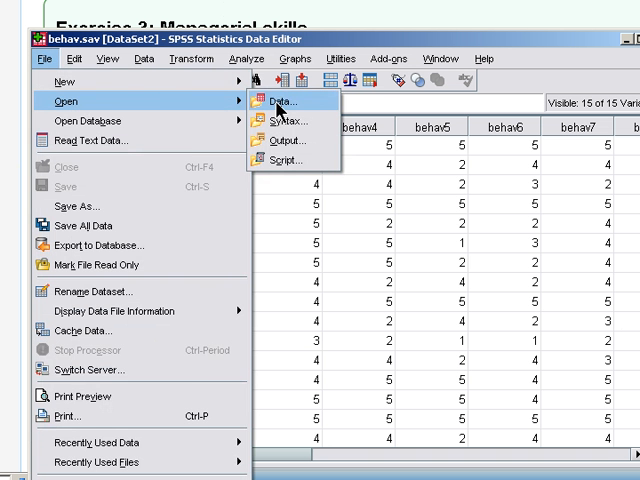
{"action": "left_click", "coordinate": [288, 100]}
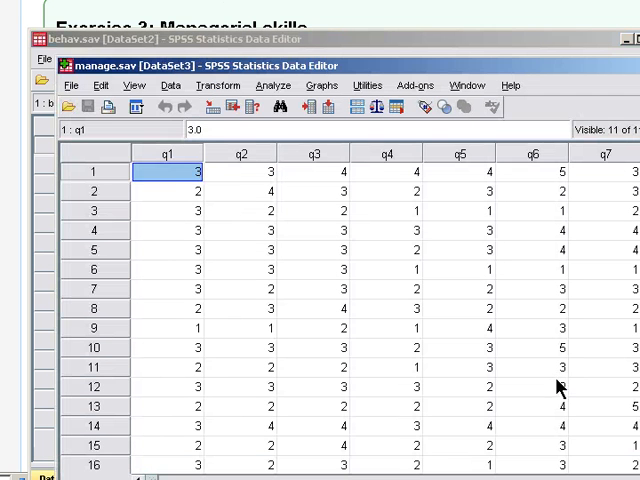
{"action": "mouse_move", "coordinate": [344, 68]}
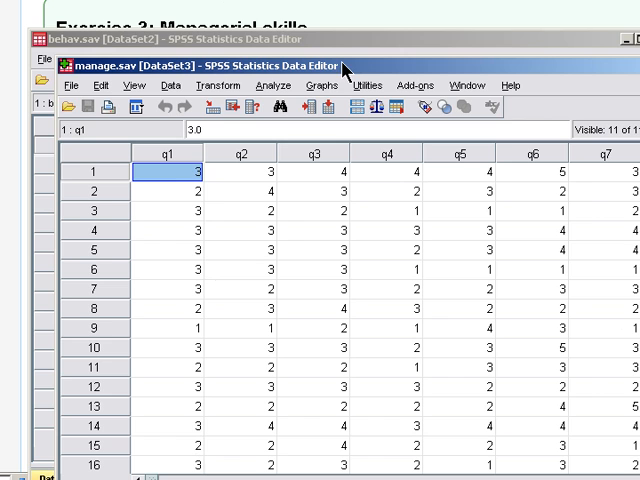
{"action": "left_click", "coordinate": [200, 64]}
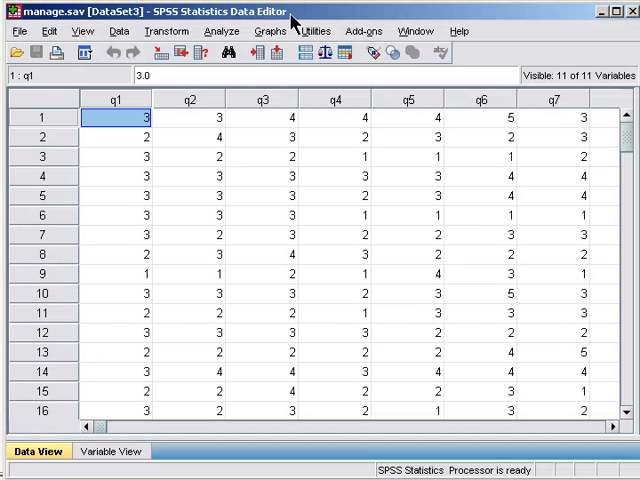
{"action": "mouse_move", "coordinate": [212, 150]}
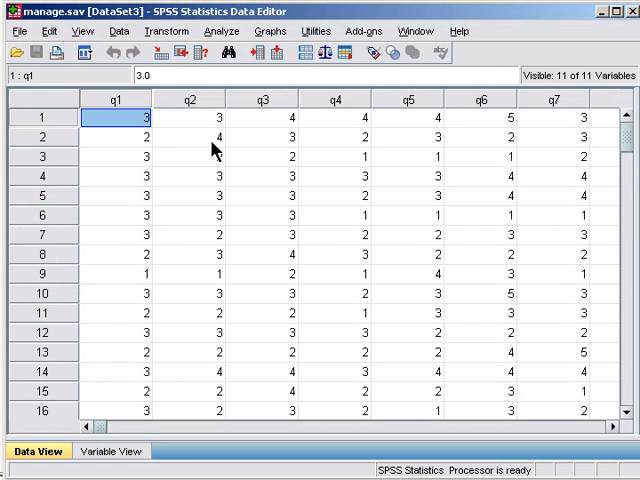
- View the q1–q11 definitions in Variable View, including question labels and rating-scale value labels
{"action": "left_click", "coordinate": [110, 452]}
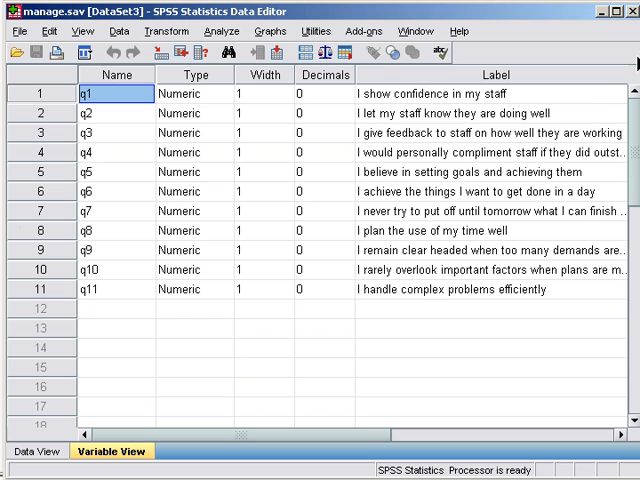
{"action": "scroll", "scroll_direction": "right", "scroll_amount": 3}
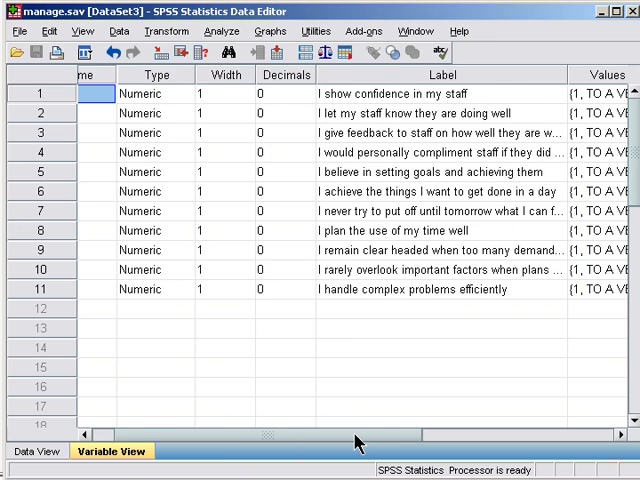
{"action": "scroll", "scroll_direction": "right", "scroll_amount": 3}
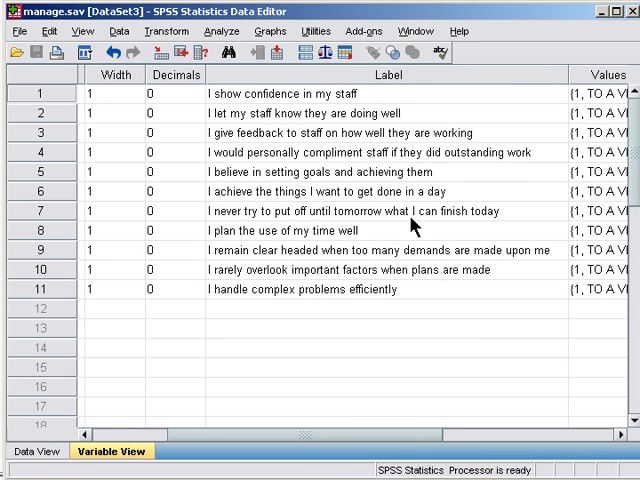
{"action": "mouse_move", "coordinate": [342, 442]}
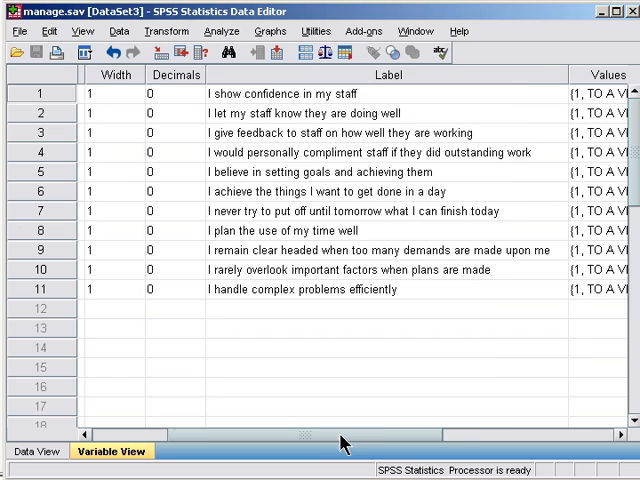
{"action": "scroll", "scroll_direction": "right", "scroll_amount": 3}
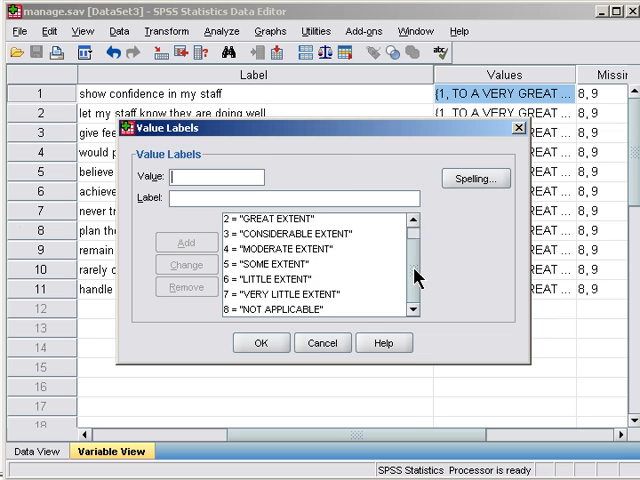
{"action": "scroll", "scroll_direction": "up", "scroll_amount": 3}
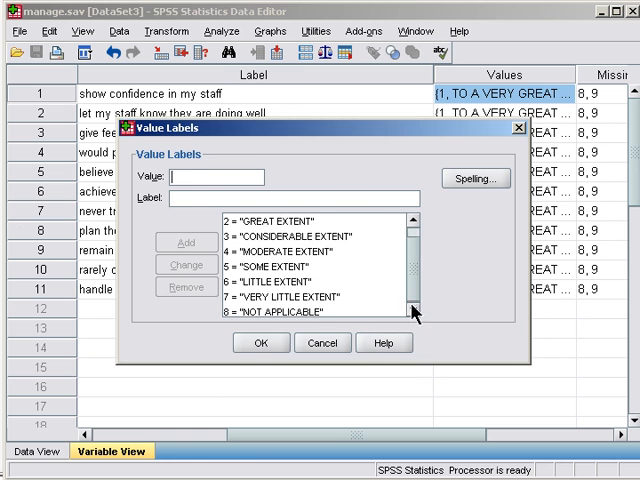
{"action": "left_click", "coordinate": [260, 342]}
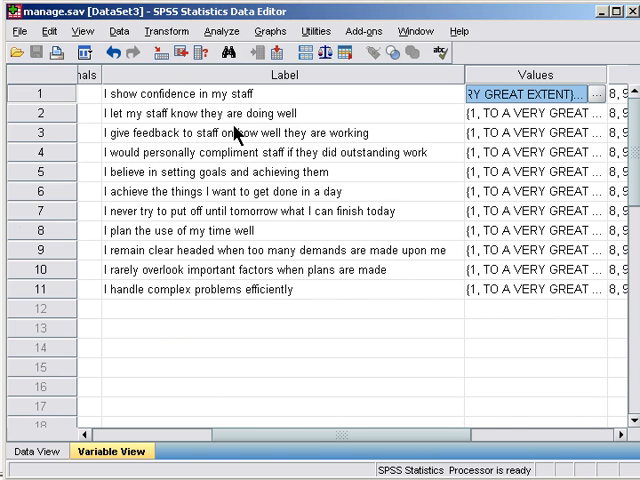
{"action": "mouse_move", "coordinate": [236, 144]}
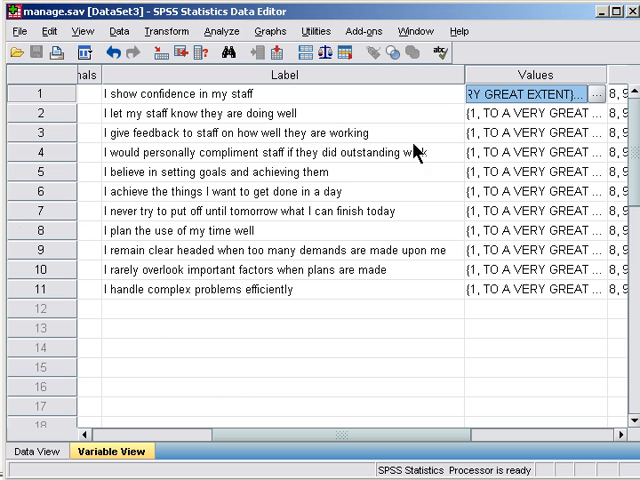
{"action": "mouse_move", "coordinate": [168, 196]}
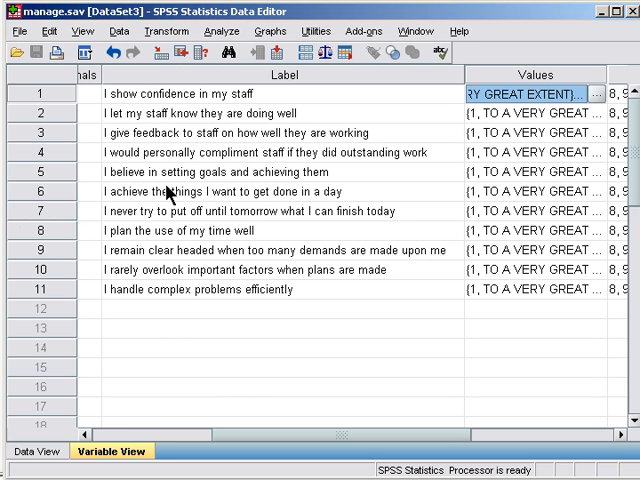
{"action": "mouse_move", "coordinate": [270, 228]}
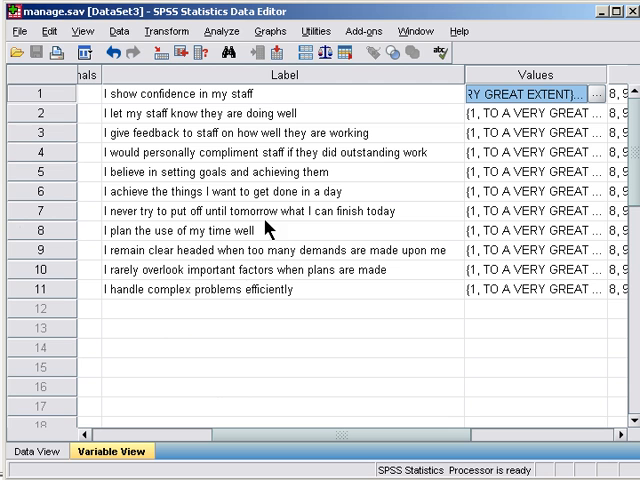
{"action": "mouse_move", "coordinate": [272, 292]}
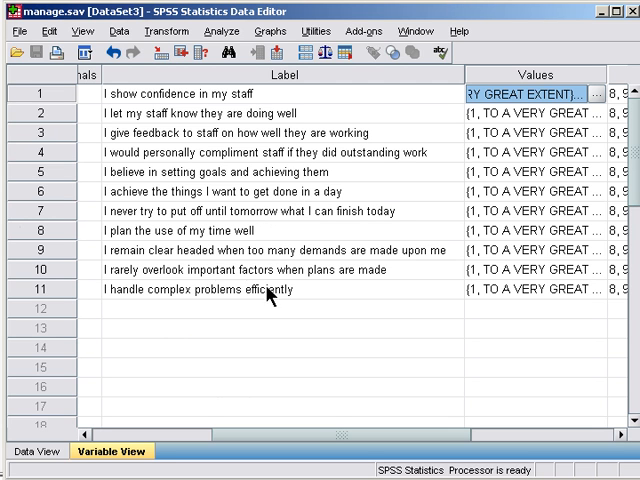
{"action": "mouse_move", "coordinate": [336, 112]}
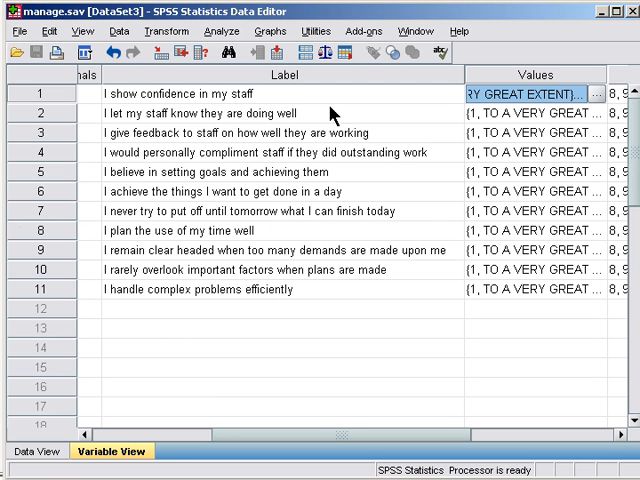
{"action": "mouse_move", "coordinate": [258, 128]}
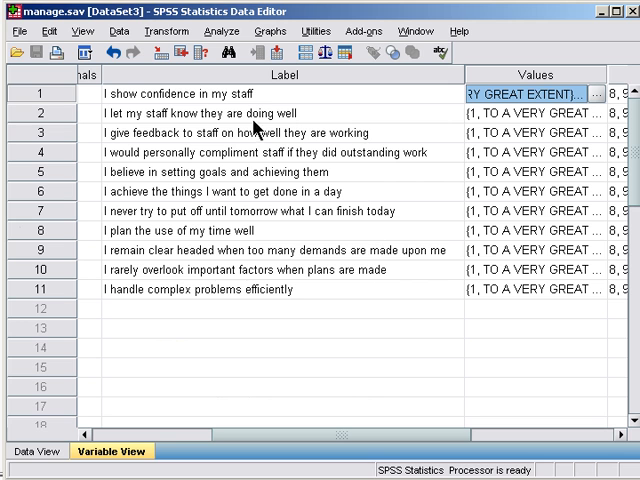
{"action": "mouse_move", "coordinate": [218, 210]}
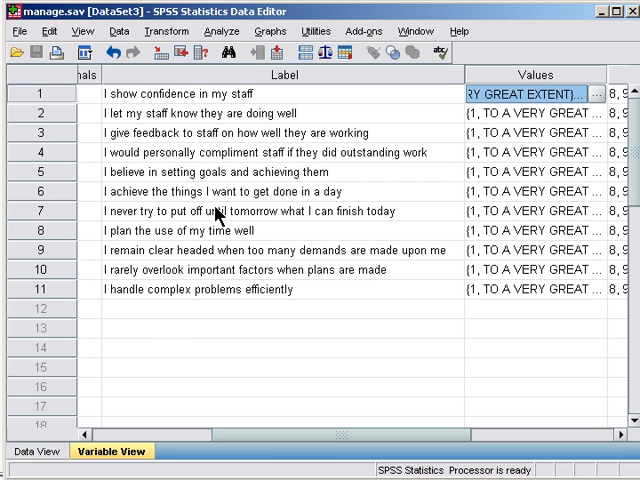
{"action": "mouse_move", "coordinate": [276, 266]}
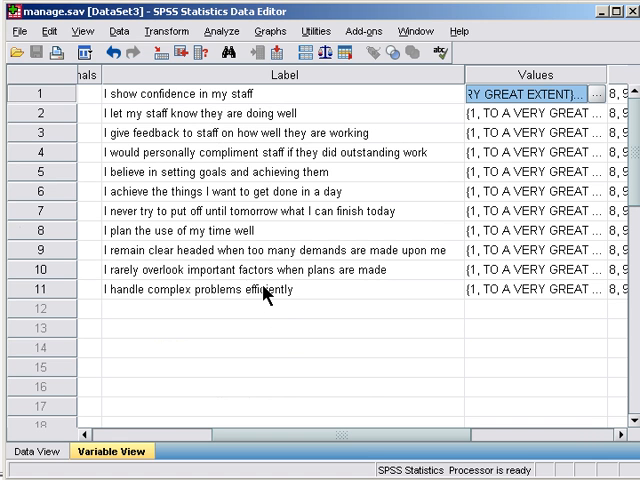
{"action": "mouse_move", "coordinate": [276, 180]}
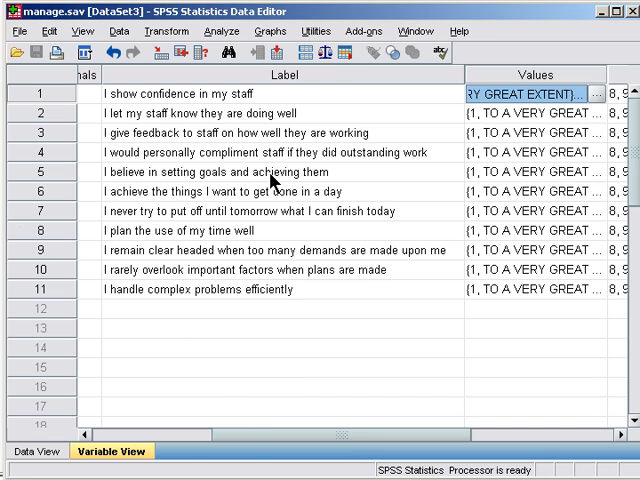
- Start a factor analysis from Analyze > Dimension Reduction > Factor for the questionnaire items
{"action": "left_click", "coordinate": [208, 32]}
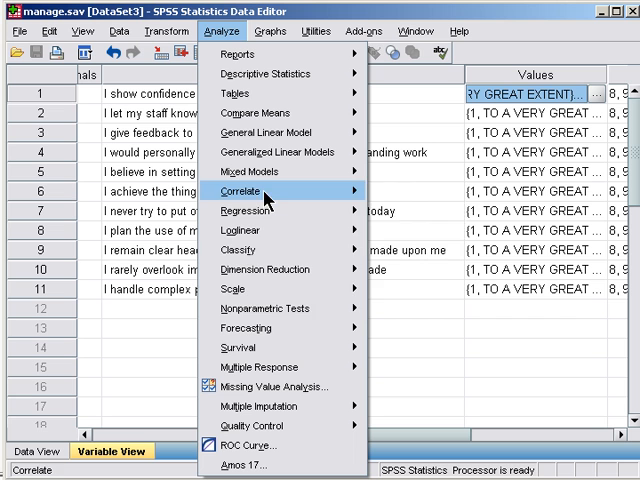
{"action": "left_click", "coordinate": [264, 268]}
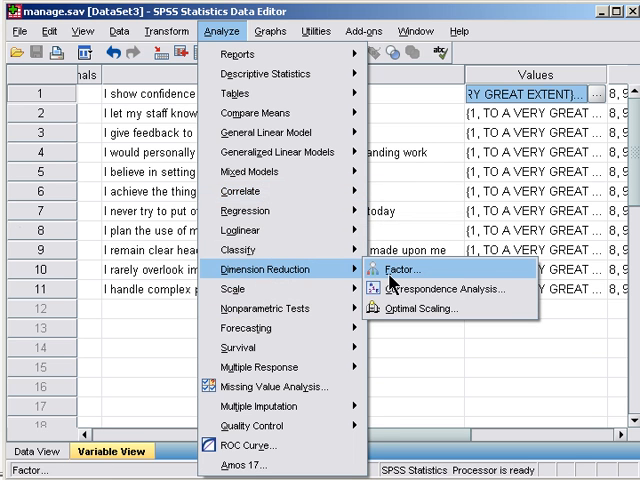
{"action": "left_click", "coordinate": [400, 268]}
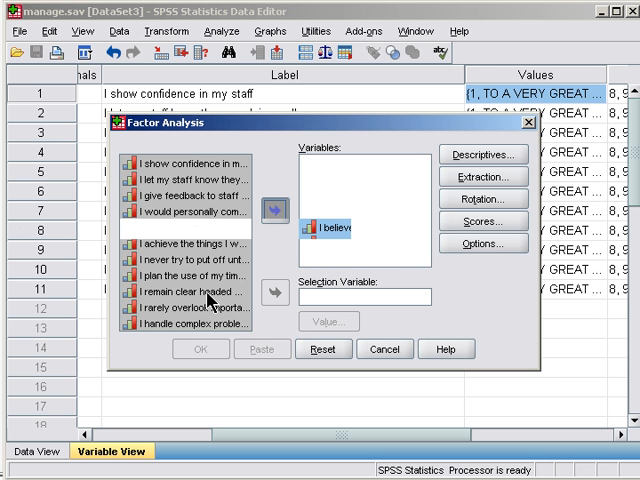
- Request univariate descriptives, coefficients, anti-image matrices and KMO/Bartlett's test in Descriptives
{"action": "left_click", "coordinate": [482, 154]}
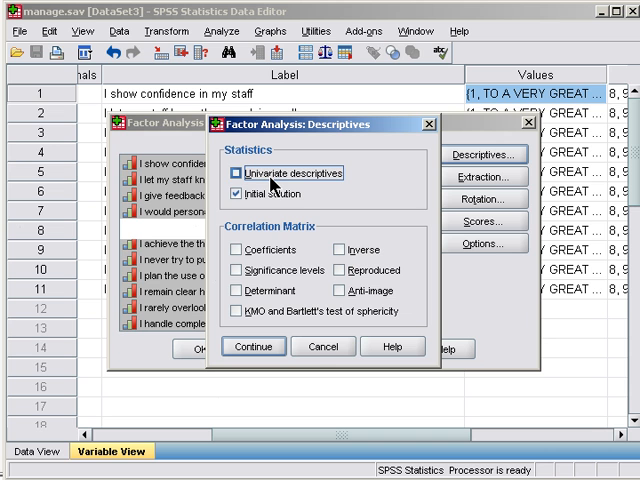
{"action": "left_click", "coordinate": [236, 172]}
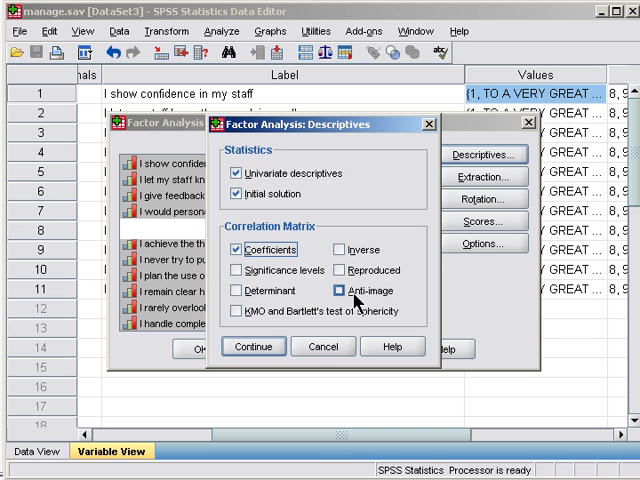
{"action": "left_click", "coordinate": [240, 312]}
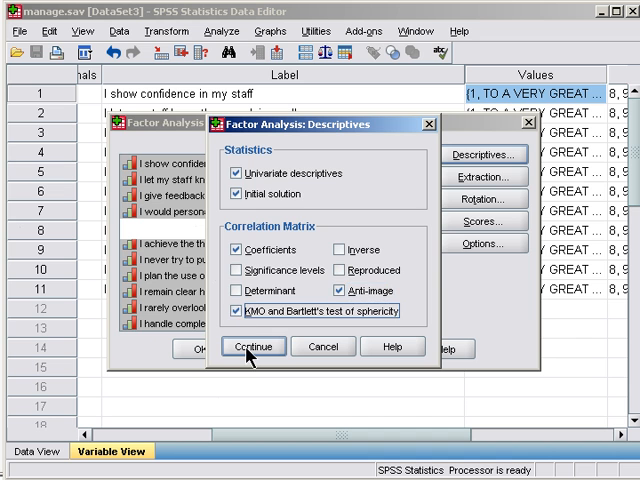
{"action": "left_click", "coordinate": [252, 348]}
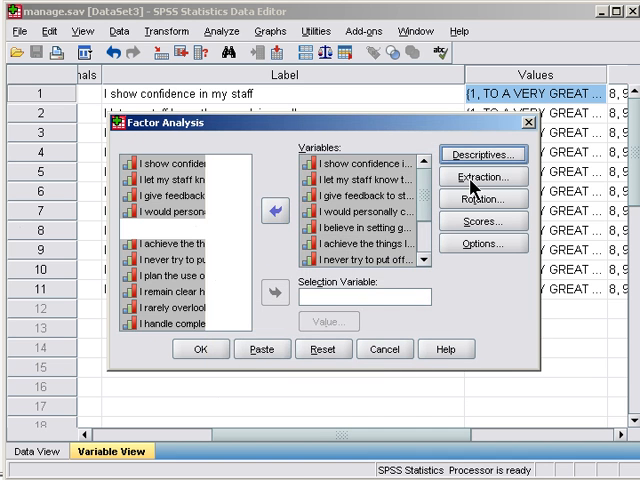
- Set extraction to principal axis factoring with a scree plot
{"action": "left_click", "coordinate": [484, 176]}
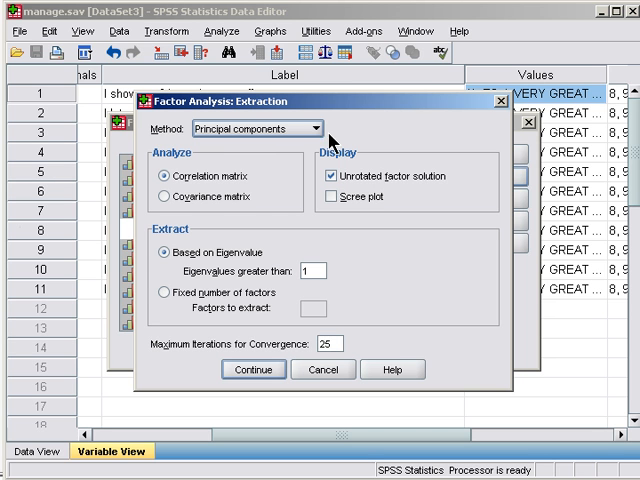
{"action": "left_click", "coordinate": [316, 128]}
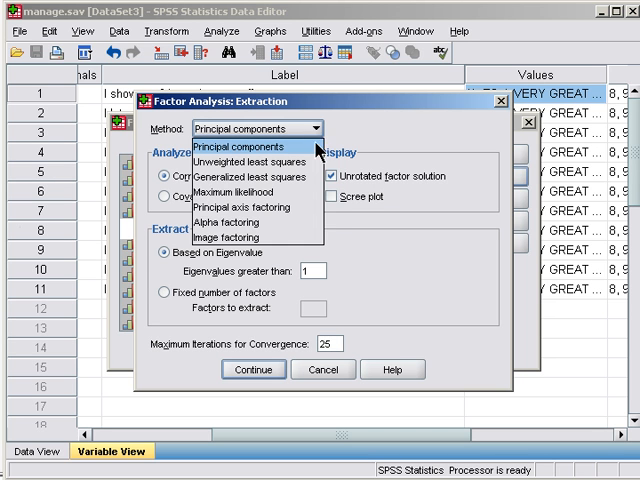
{"action": "left_click", "coordinate": [232, 208]}
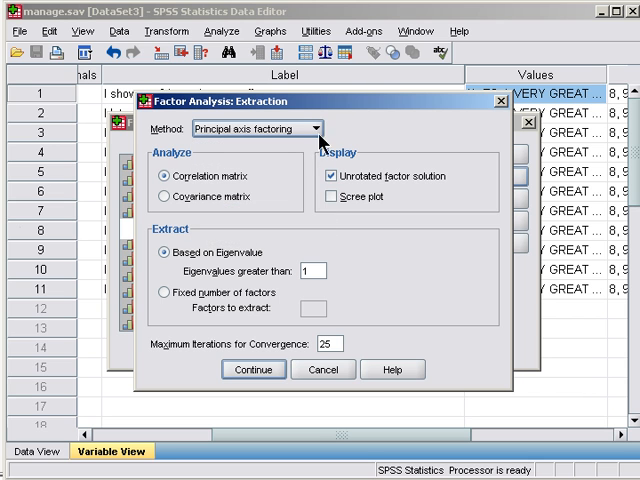
{"action": "mouse_move", "coordinate": [308, 148]}
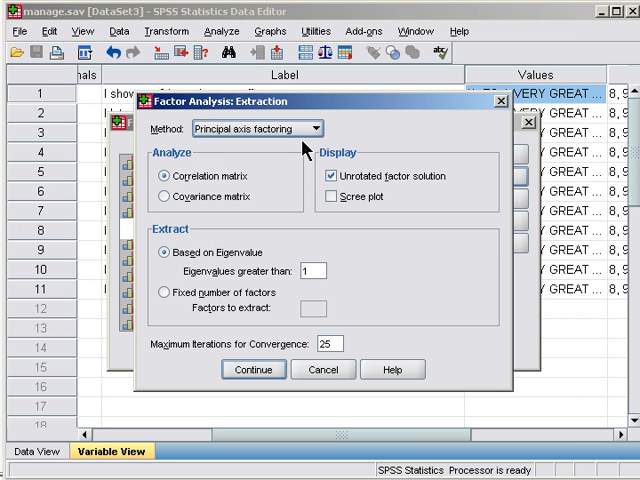
{"action": "mouse_move", "coordinate": [300, 156]}
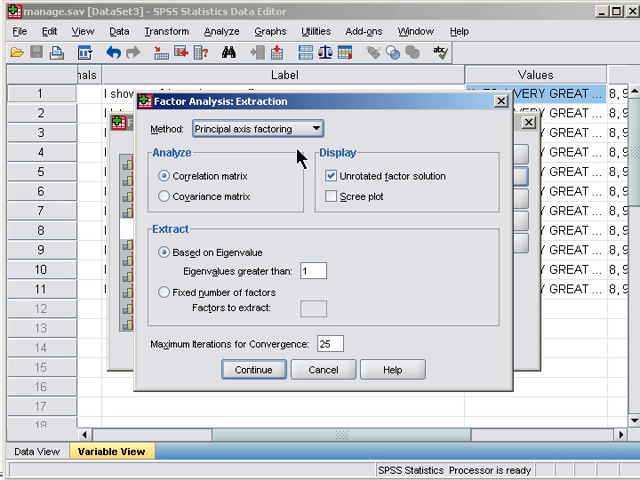
{"action": "mouse_move", "coordinate": [276, 236]}
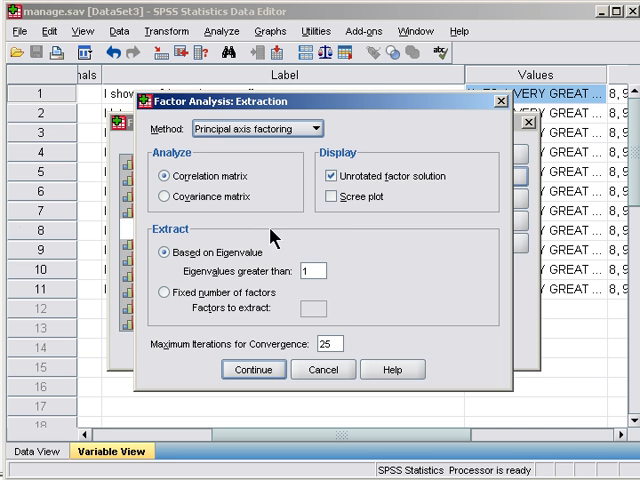
{"action": "mouse_move", "coordinate": [278, 290]}
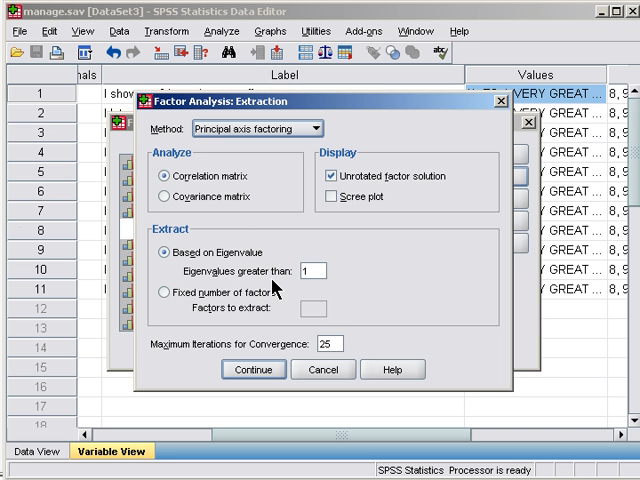
{"action": "left_click", "coordinate": [336, 196]}
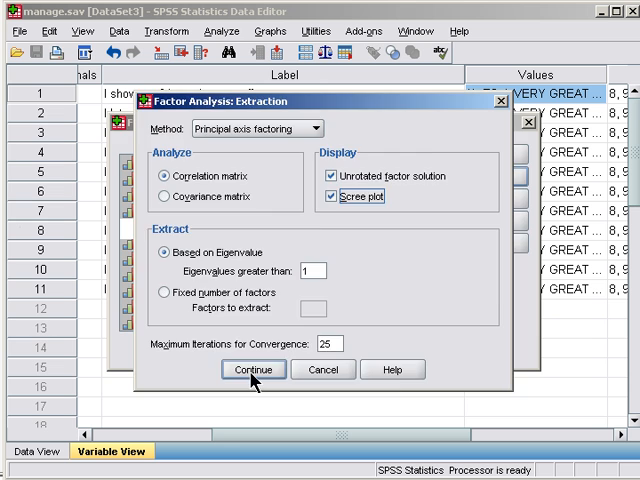
{"action": "left_click", "coordinate": [252, 370]}
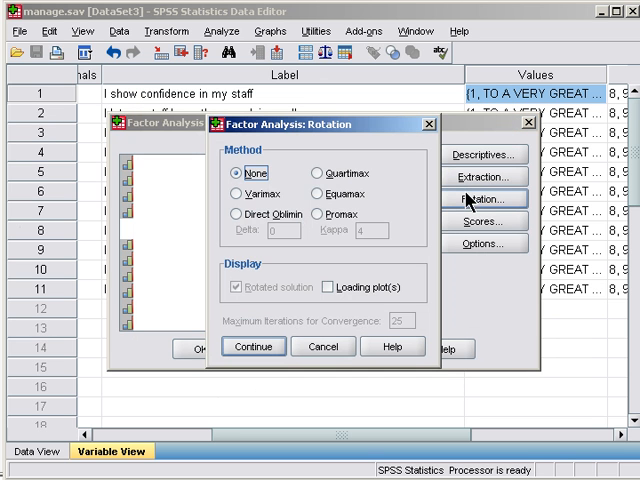
{"action": "mouse_move", "coordinate": [340, 236]}
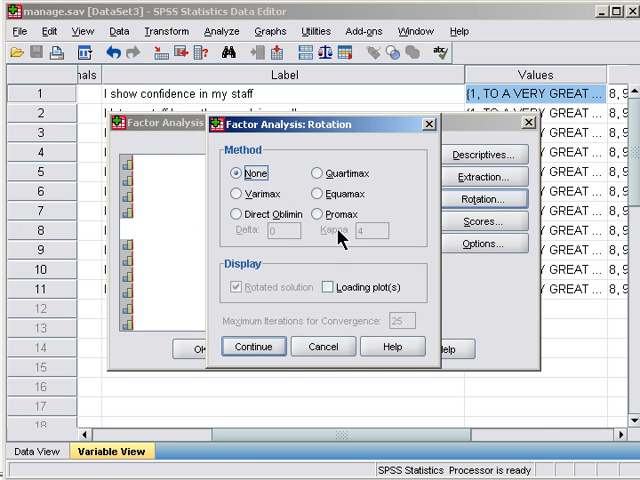
- Choose Direct Oblimin rotation and coefficients sorted by size, then close the setup
{"action": "left_click", "coordinate": [228, 214]}
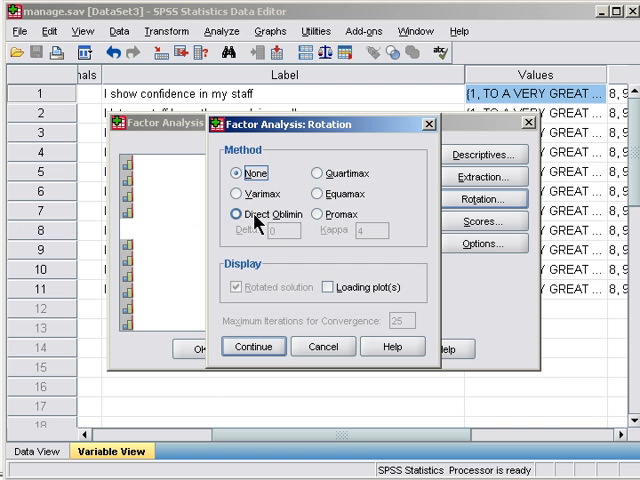
{"action": "left_click", "coordinate": [234, 214]}
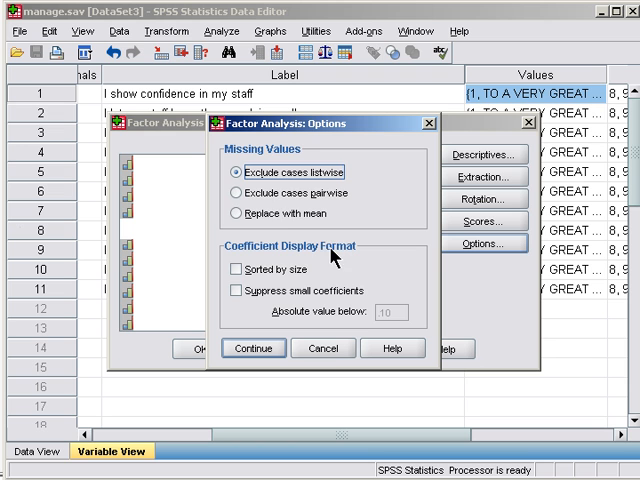
{"action": "left_click", "coordinate": [228, 268]}
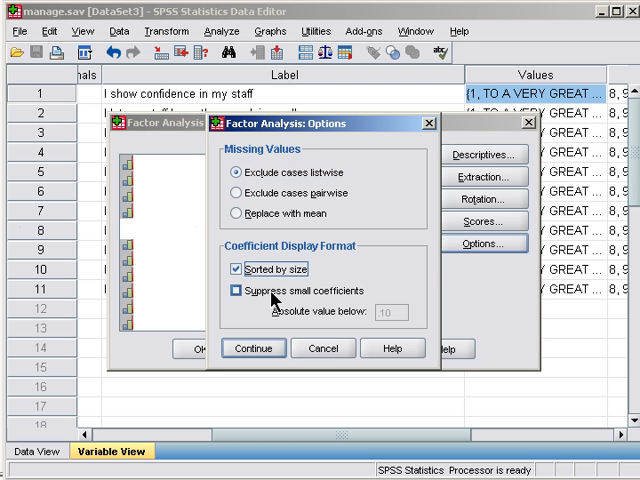
{"action": "left_click", "coordinate": [232, 292]}
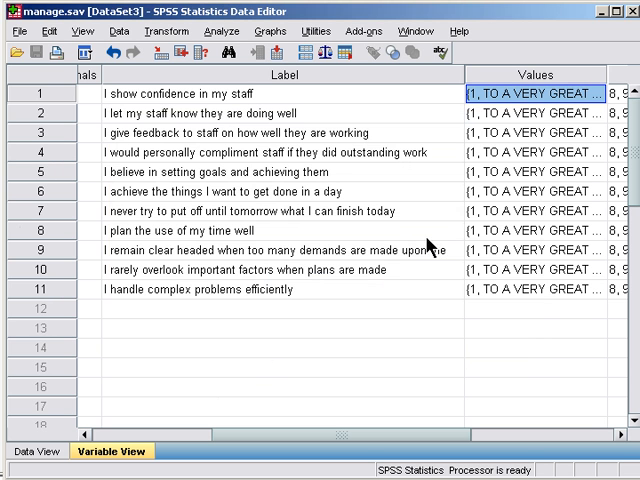
- Run the last FACTOR command from the syntax file to produce the output
{"action": "left_click", "coordinate": [408, 32]}
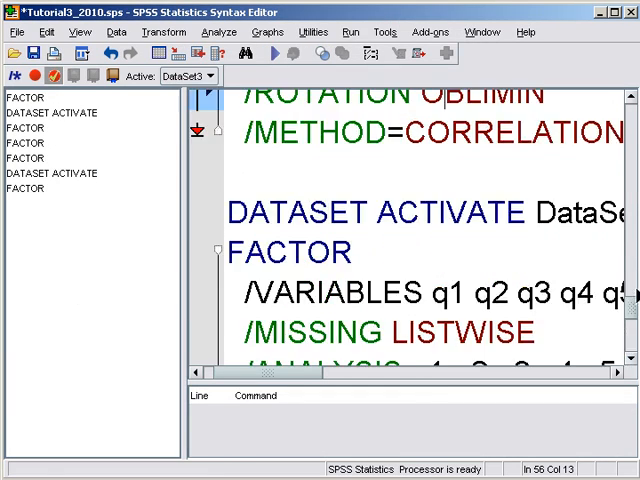
{"action": "left_click", "coordinate": [40, 188]}
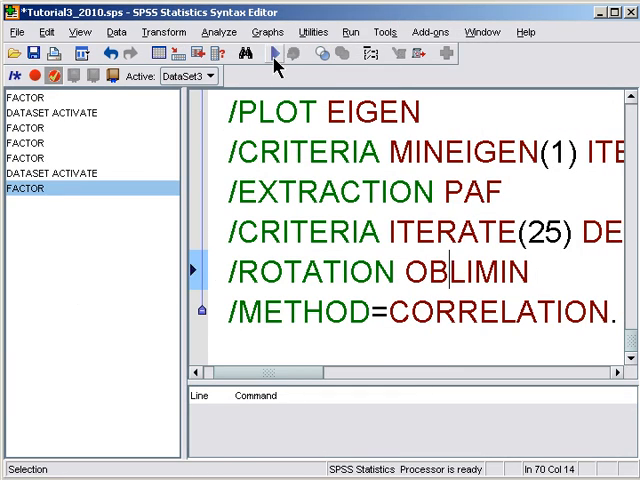
{"action": "left_click", "coordinate": [268, 54]}
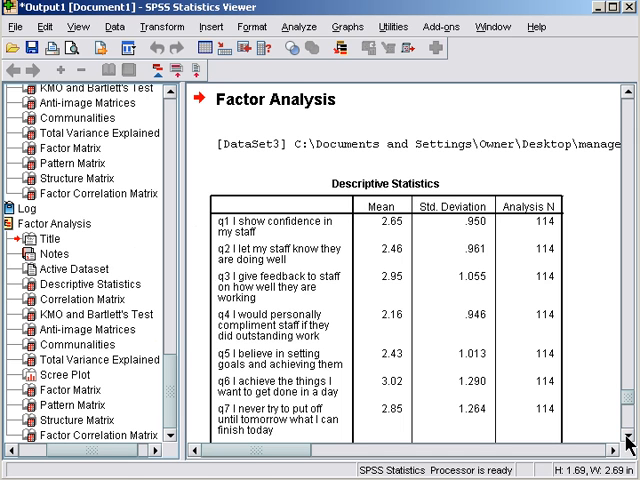
- Scroll the Viewer output down and right to the Correlation Matrix for items q1–q11
{"action": "scroll", "scroll_direction": "down", "scroll_amount": 3}
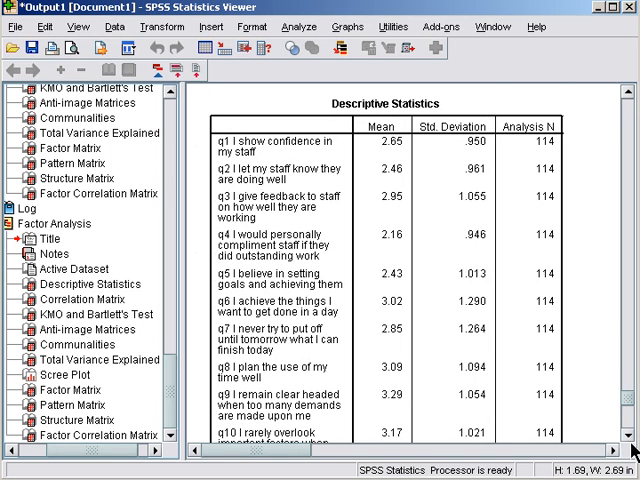
{"action": "scroll", "scroll_direction": "down", "scroll_amount": 3}
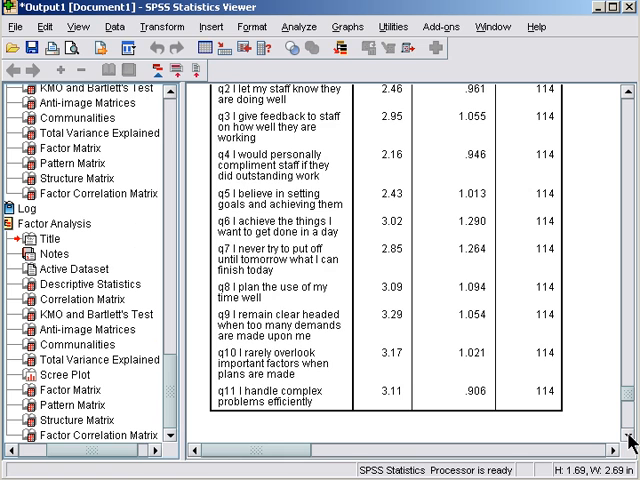
{"action": "scroll", "scroll_direction": "down", "scroll_amount": 3}
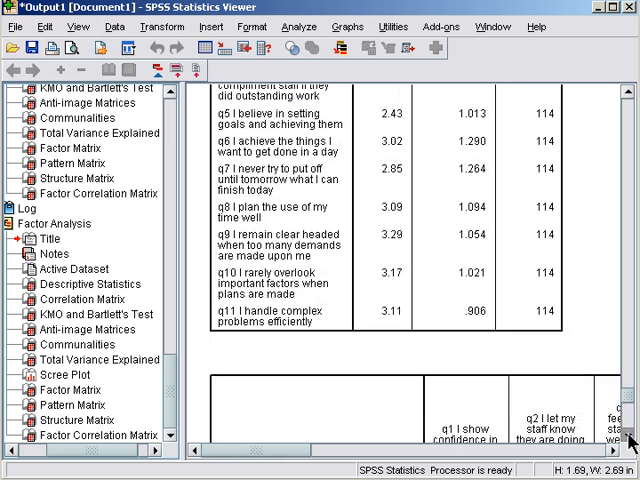
{"action": "scroll", "scroll_direction": "down", "scroll_amount": 3}
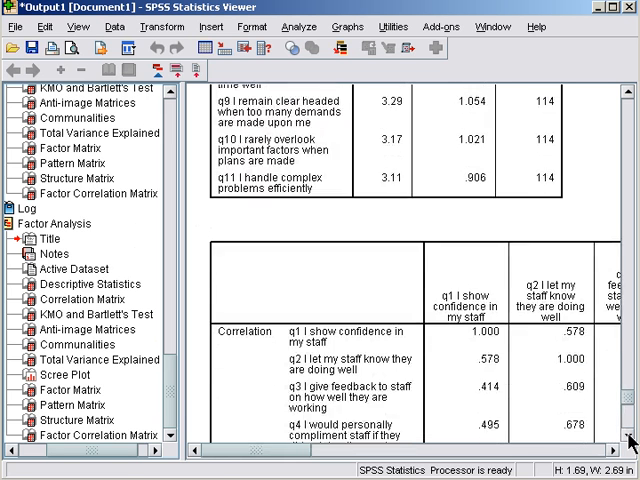
{"action": "scroll", "scroll_direction": "down", "scroll_amount": 3}
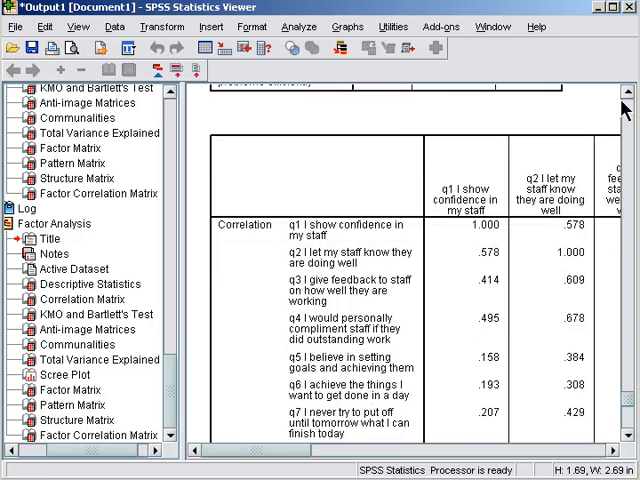
{"action": "scroll", "scroll_direction": "right", "scroll_amount": 3}
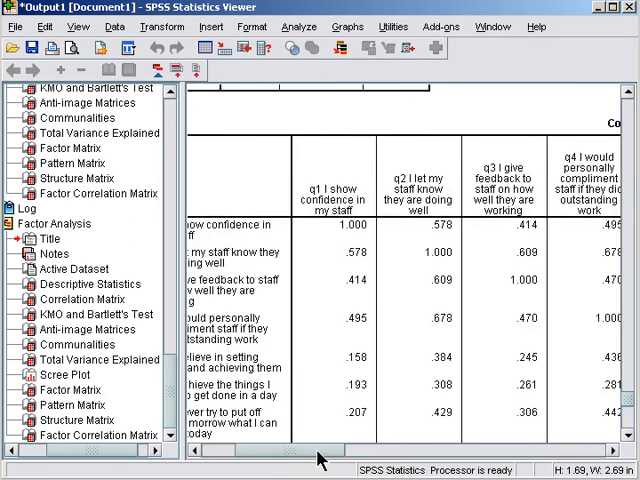
{"action": "scroll", "scroll_direction": "right", "scroll_amount": 3}
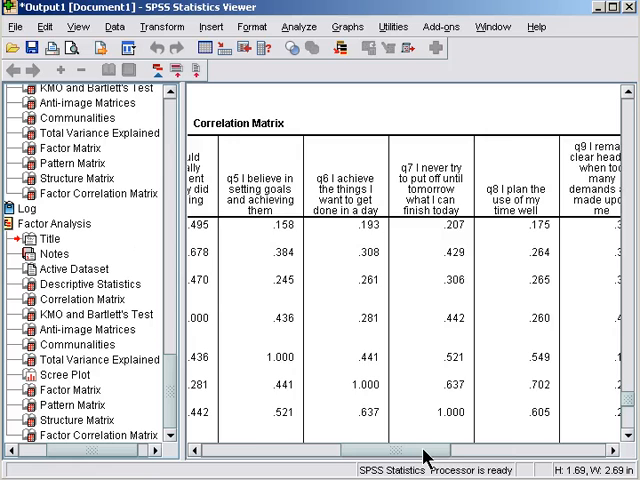
{"action": "scroll", "scroll_direction": "right", "scroll_amount": 3}
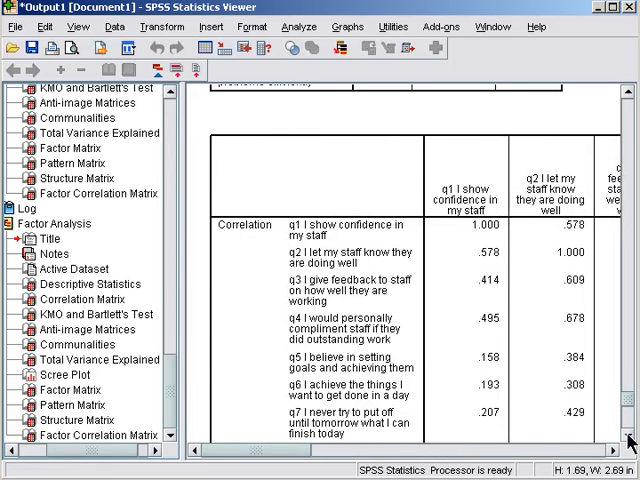
- Scroll past KMO .849 and Bartlett's test to the Anti-image Correlation matrix
{"action": "scroll", "scroll_direction": "down", "scroll_amount": 3}
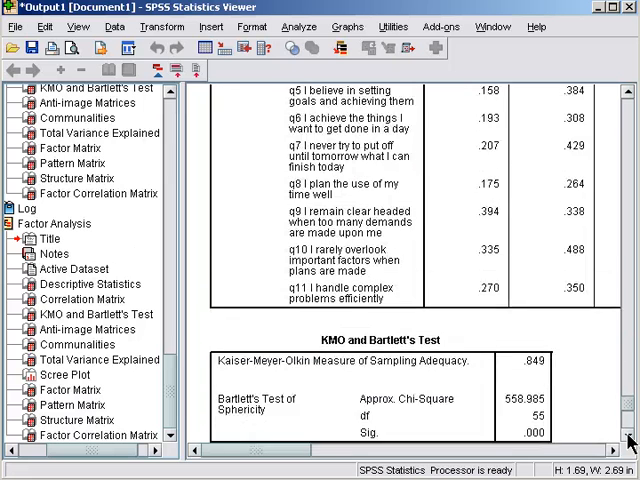
{"action": "scroll", "scroll_direction": "down", "scroll_amount": 3}
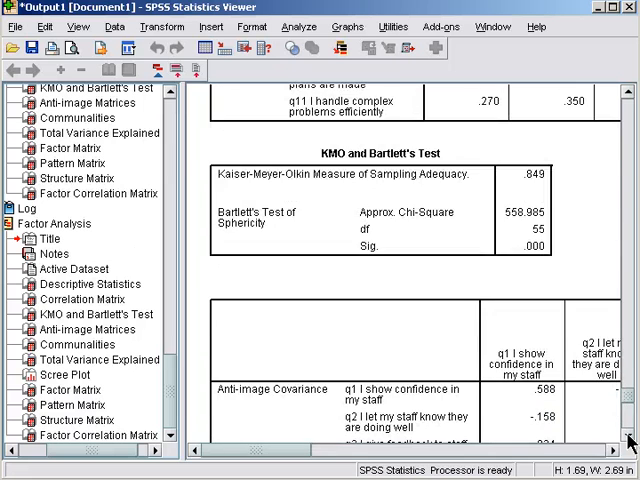
{"action": "mouse_move", "coordinate": [556, 200]}
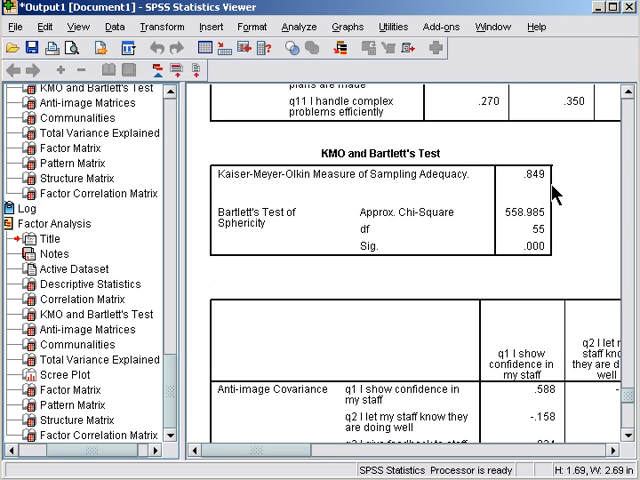
{"action": "mouse_move", "coordinate": [520, 284]}
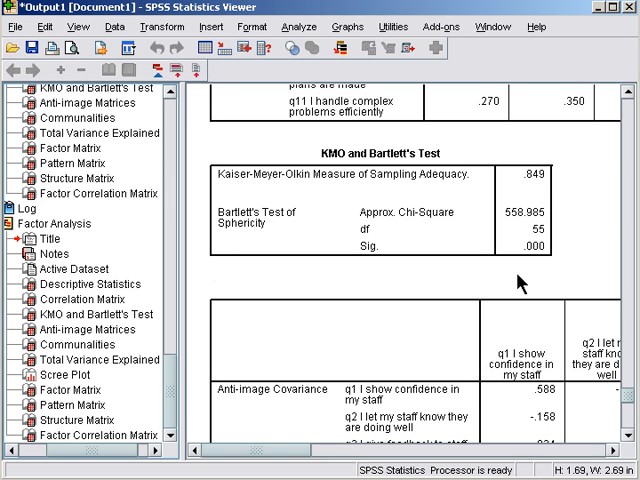
{"action": "scroll", "scroll_direction": "down", "scroll_amount": 3}
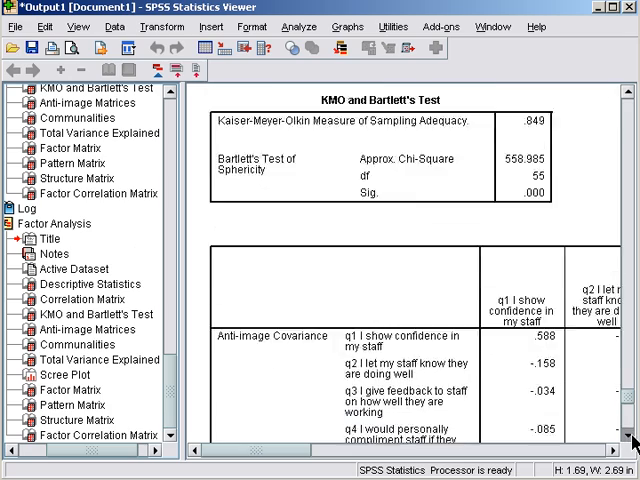
{"action": "scroll", "scroll_direction": "down", "scroll_amount": 3}
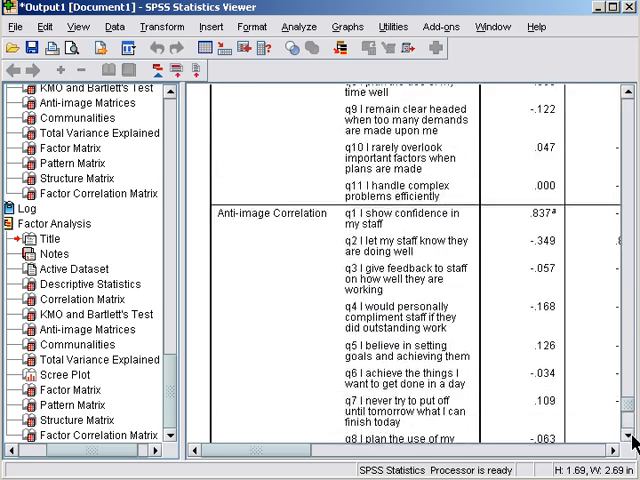
{"action": "scroll", "scroll_direction": "right", "scroll_amount": 3}
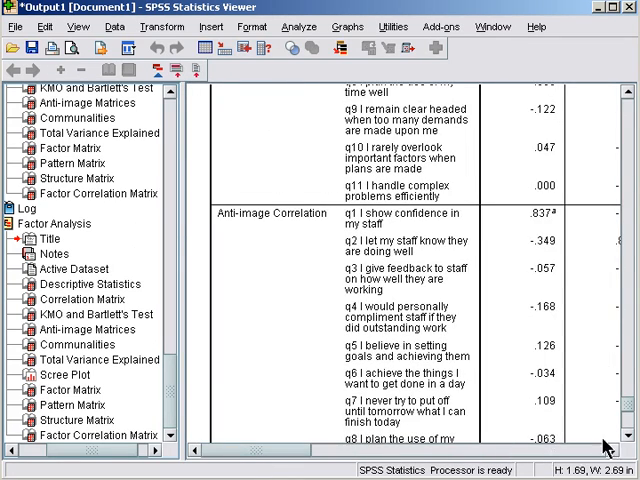
- Scroll past the Communalities table to the Total Variance Explained table (first eigenvalue 4.879, 44.352%)
{"action": "scroll", "scroll_direction": "down", "scroll_amount": 3}
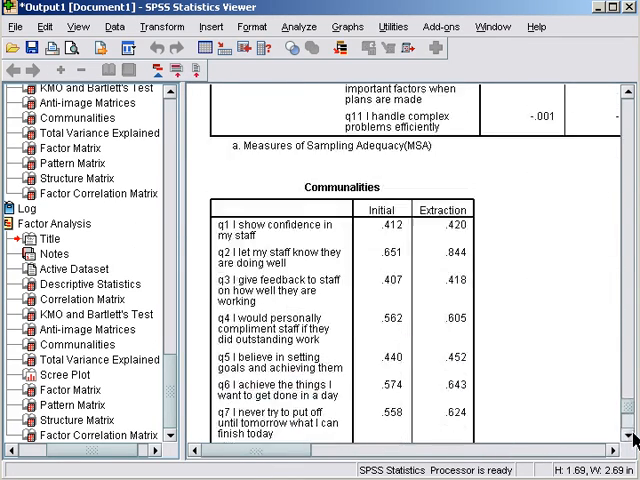
{"action": "scroll", "scroll_direction": "down", "scroll_amount": 3}
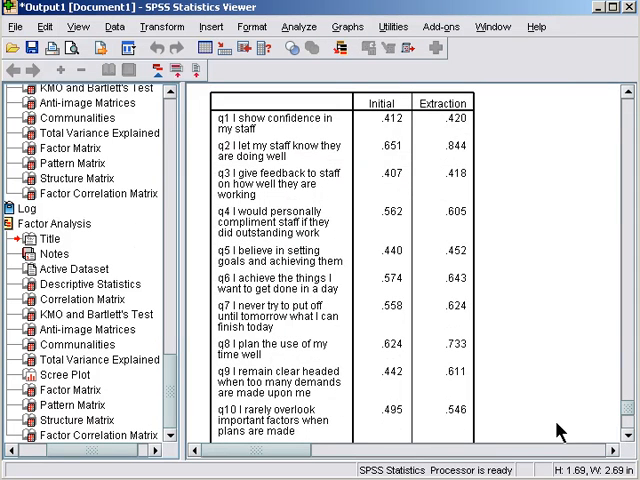
{"action": "mouse_move", "coordinate": [510, 128]}
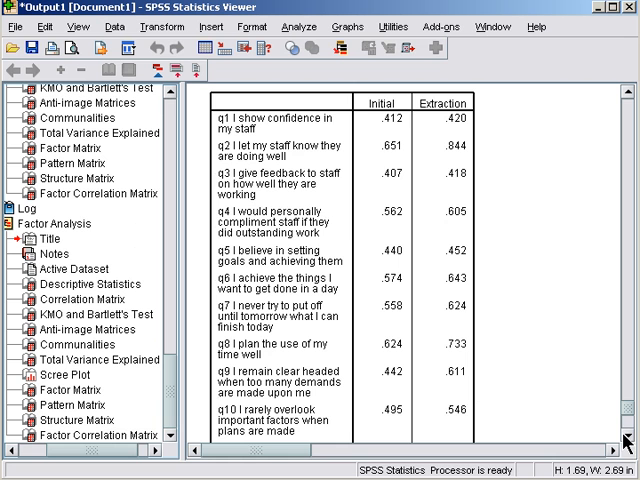
{"action": "scroll", "scroll_direction": "down", "scroll_amount": 3}
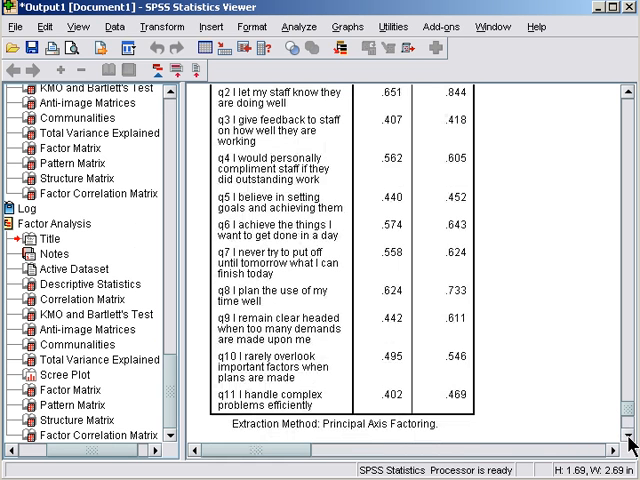
{"action": "scroll", "scroll_direction": "down", "scroll_amount": 3}
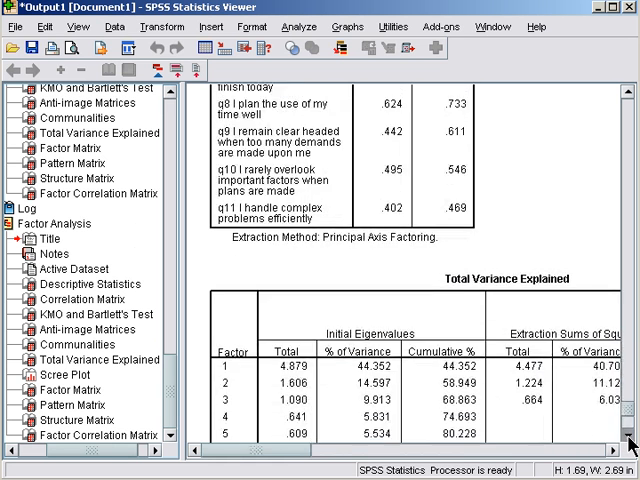
{"action": "scroll", "scroll_direction": "down", "scroll_amount": 3}
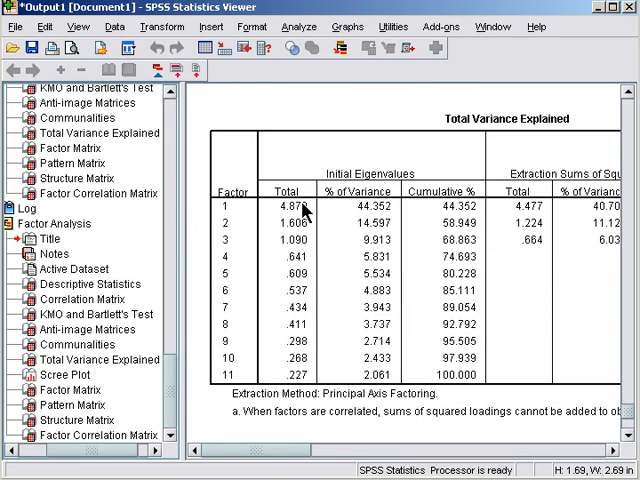
{"action": "mouse_move", "coordinate": [310, 244]}
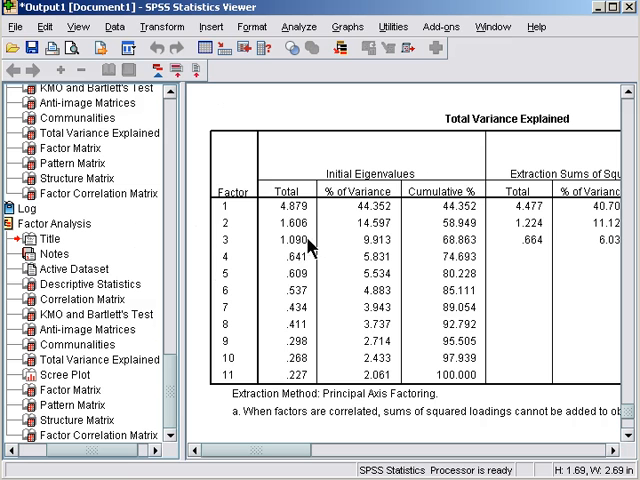
{"action": "mouse_move", "coordinate": [312, 268]}
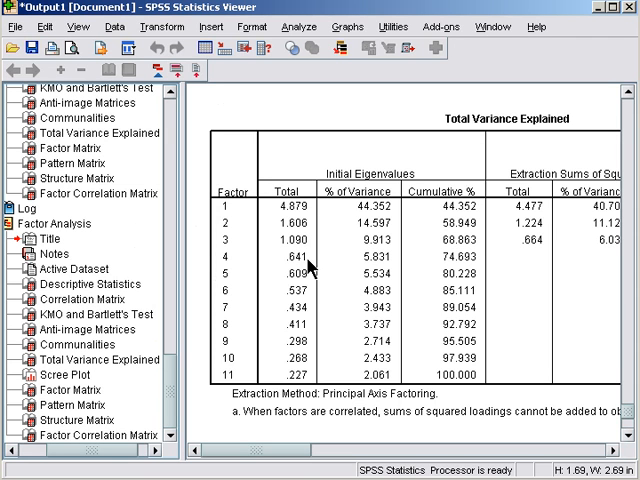
{"action": "mouse_move", "coordinate": [614, 352]}
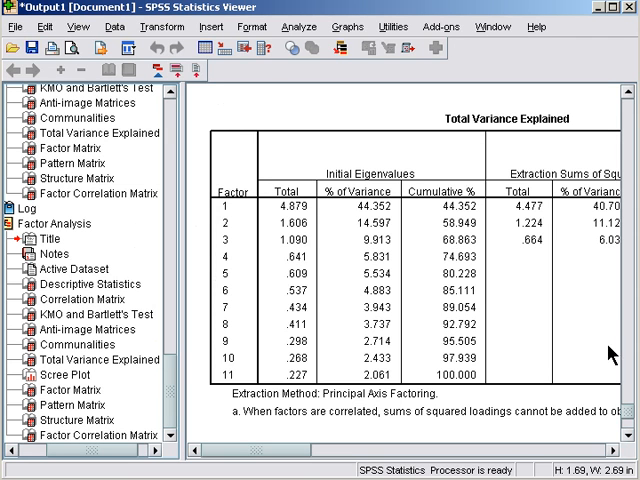
{"action": "mouse_move", "coordinate": [304, 224]}
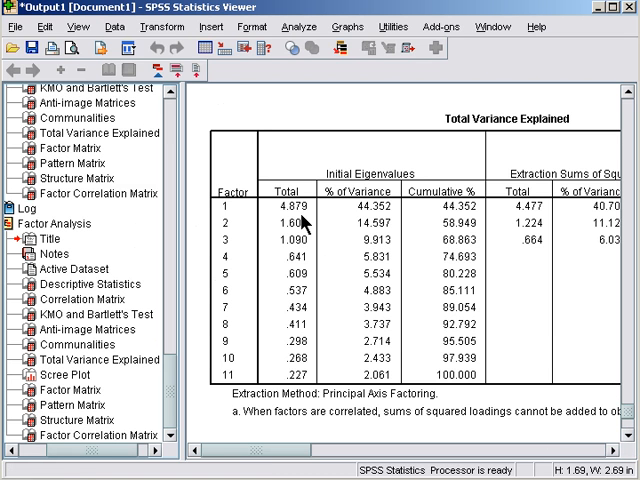
- Scroll down to the Scree Plot showing eigenvalues dropping sharply after factor 1
{"action": "scroll", "scroll_direction": "down", "scroll_amount": 3}
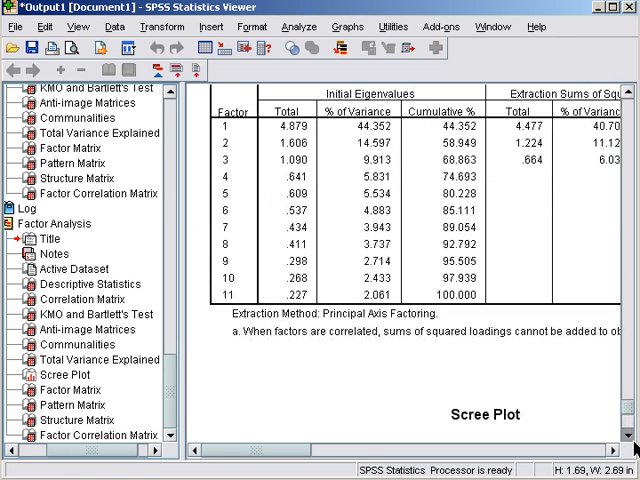
{"action": "scroll", "scroll_direction": "down", "scroll_amount": 3}
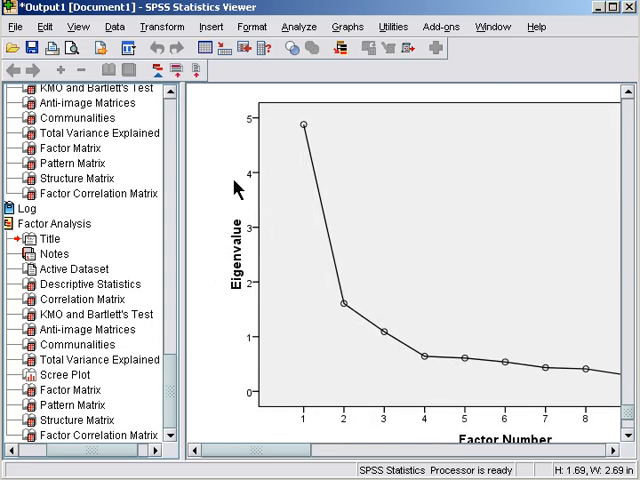
{"action": "mouse_move", "coordinate": [392, 338]}
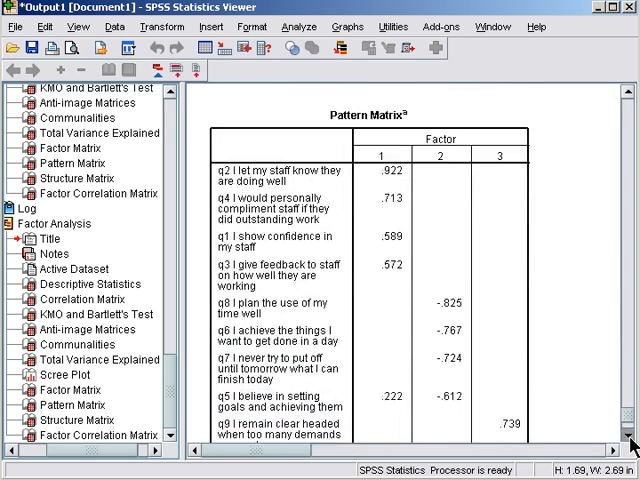
- Scroll through the three-factor oblimin Pattern Matrix loadings (q2 at .922) to its rotation notes
{"action": "scroll", "scroll_direction": "down", "scroll_amount": 3}
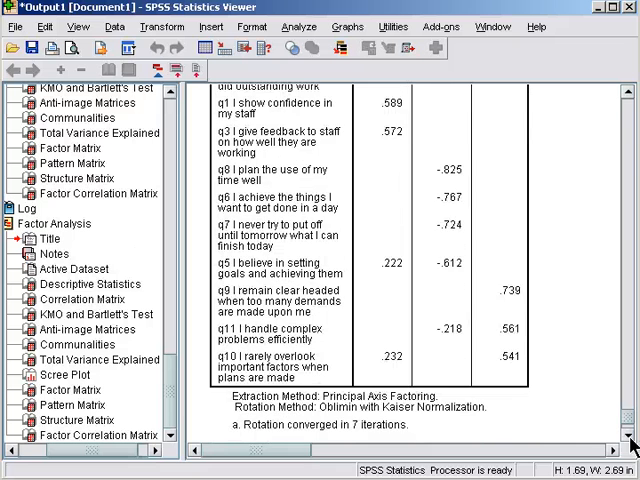
{"action": "scroll", "scroll_direction": "up", "scroll_amount": 3}
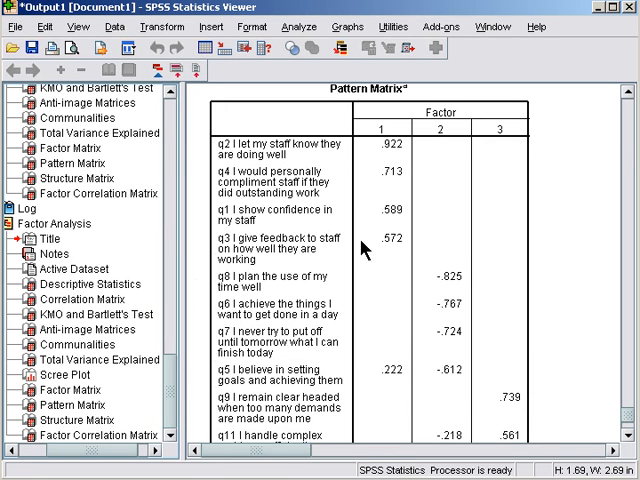
{"action": "mouse_move", "coordinate": [360, 136]}
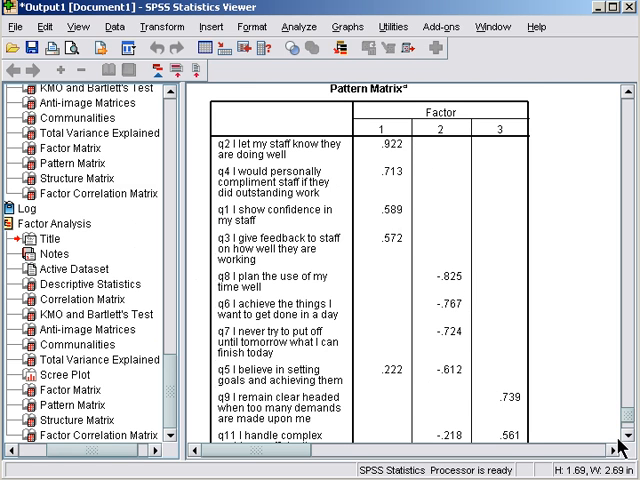
{"action": "scroll", "scroll_direction": "down", "scroll_amount": 3}
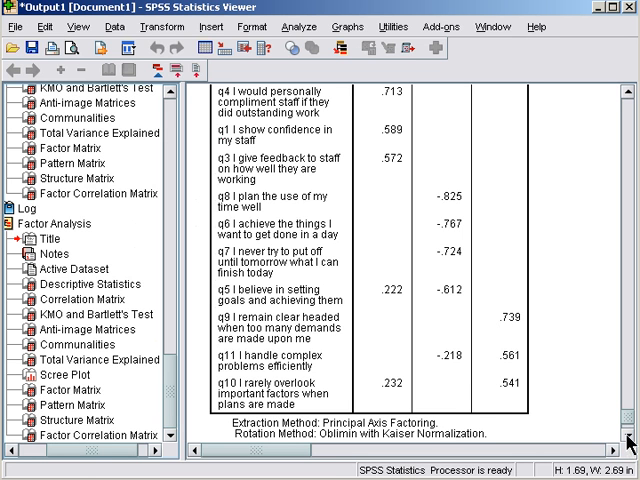
{"action": "mouse_move", "coordinate": [410, 404]}
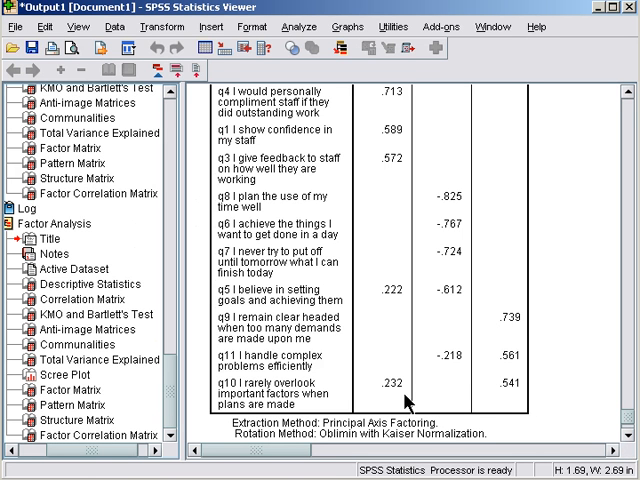
{"action": "mouse_move", "coordinate": [358, 466]}
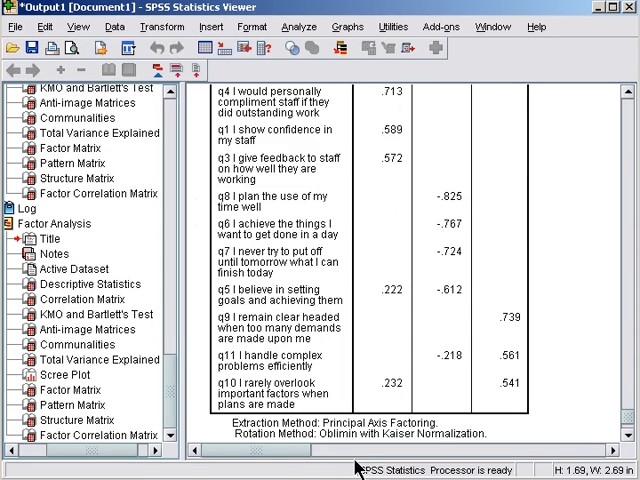